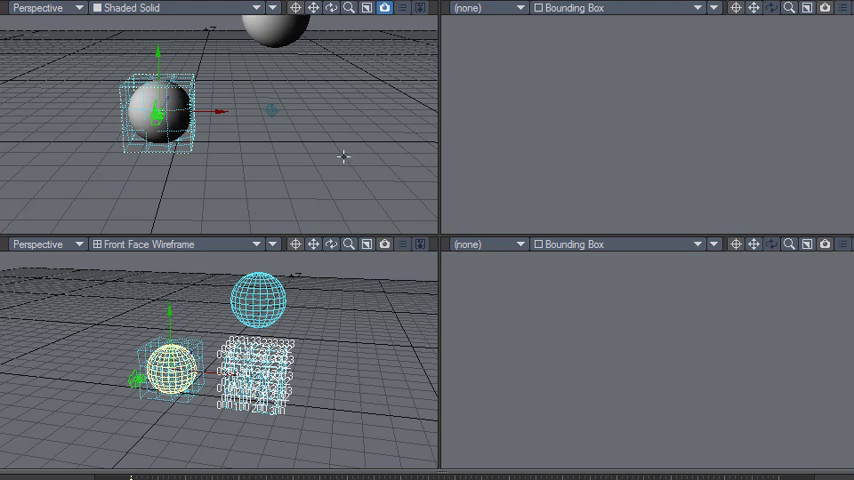
mouse_move(383, 280)
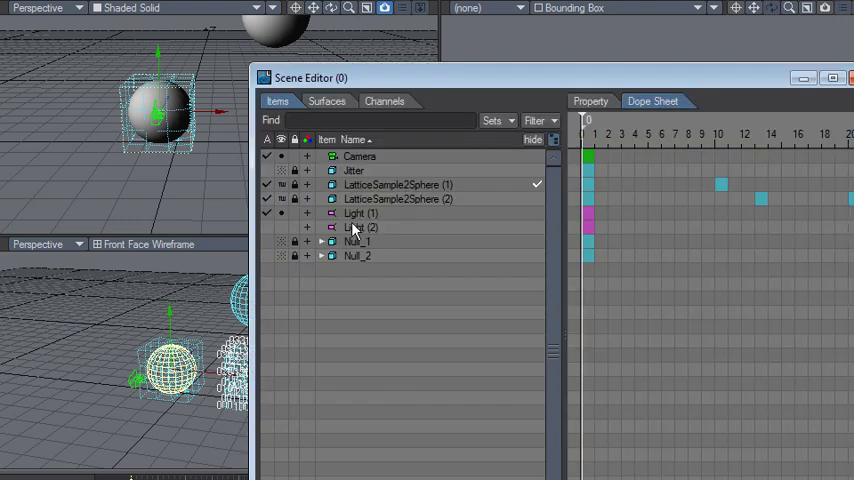
mouse_move(372, 186)
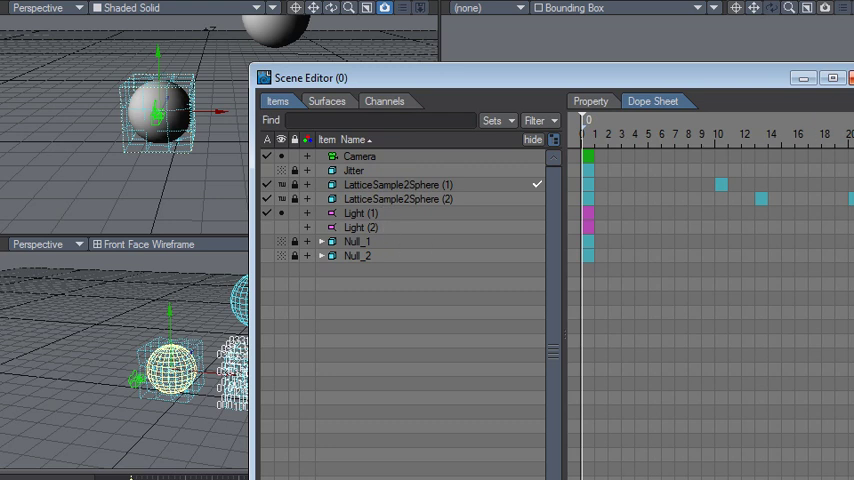
Open the sphere's Lattice displacement settings: Null_1 holder, 1 m size, 3 divisions
click(398, 185)
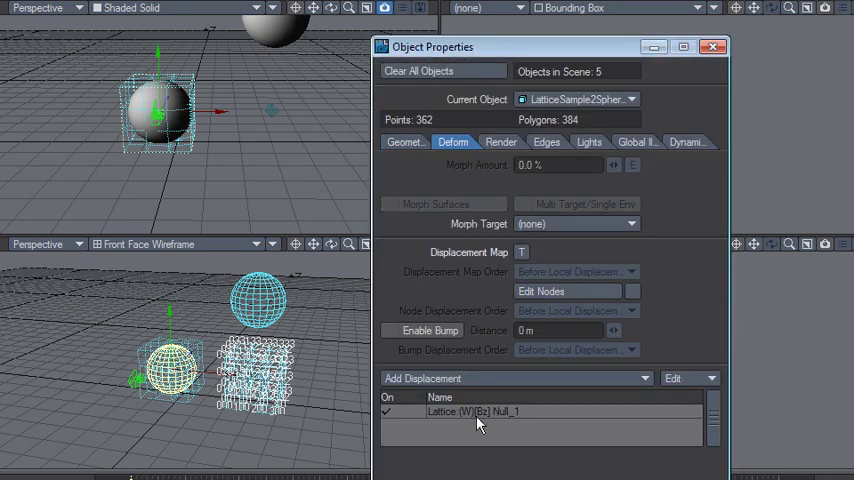
mouse_move(465, 424)
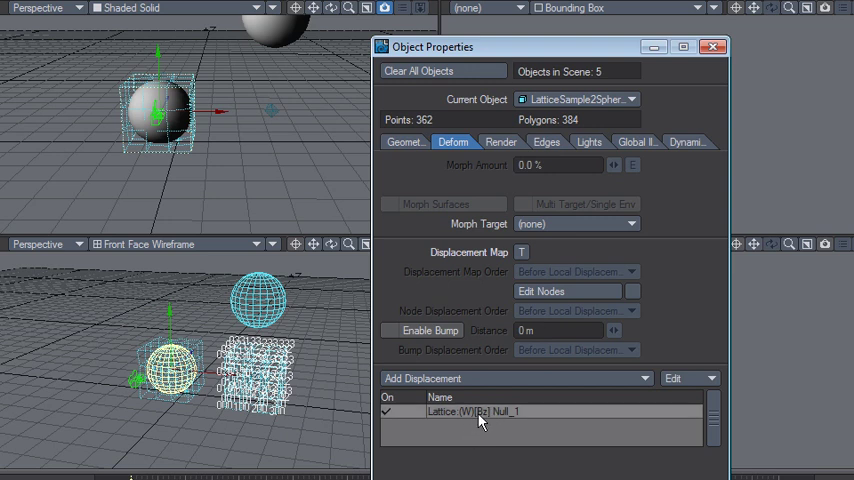
double_click(474, 413)
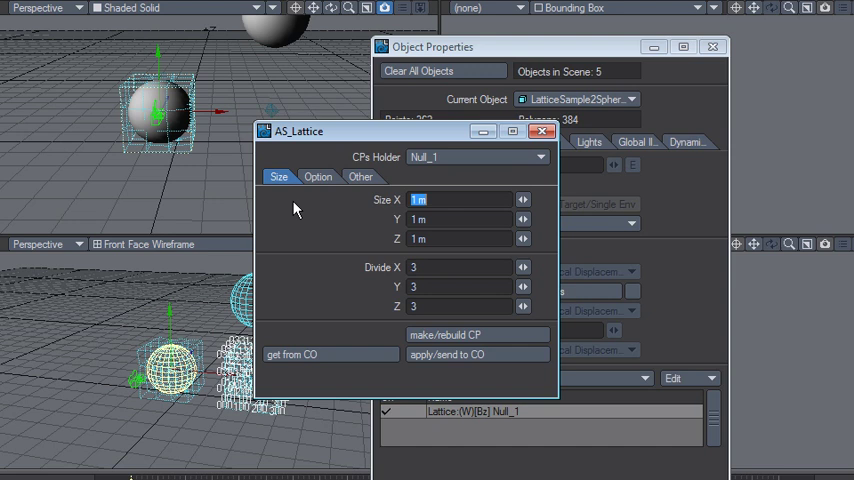
mouse_move(295, 214)
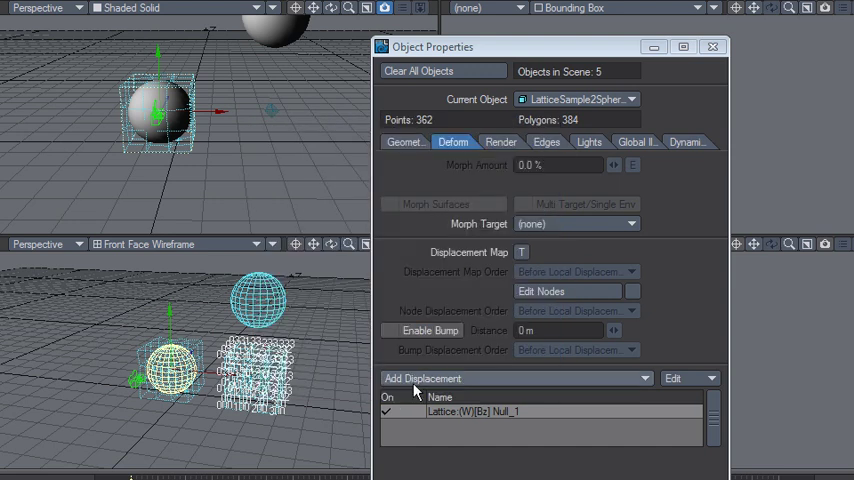
Remove the sphere's Lattice displacement, then browse Edges and Dynamics before returning to Deform
right_click(480, 421)
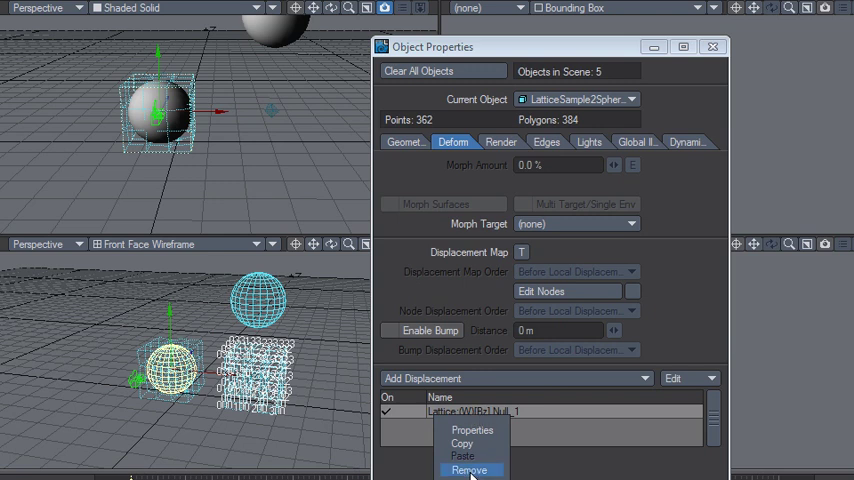
click(463, 469)
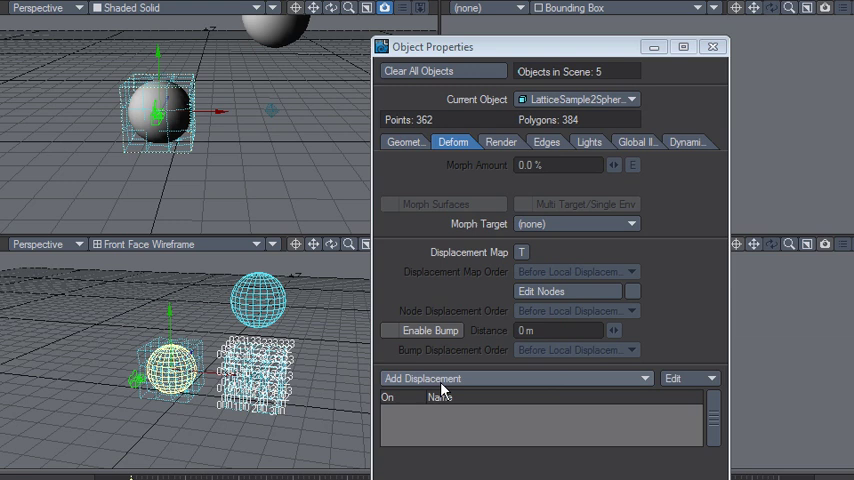
mouse_move(491, 412)
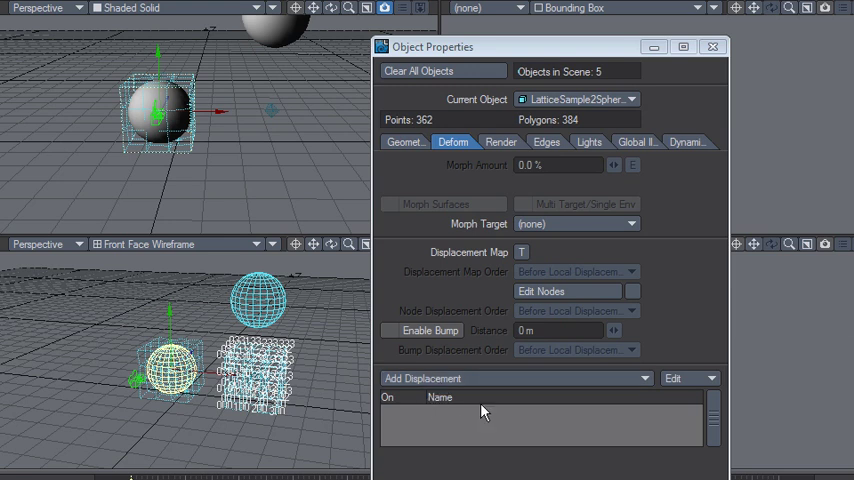
click(546, 141)
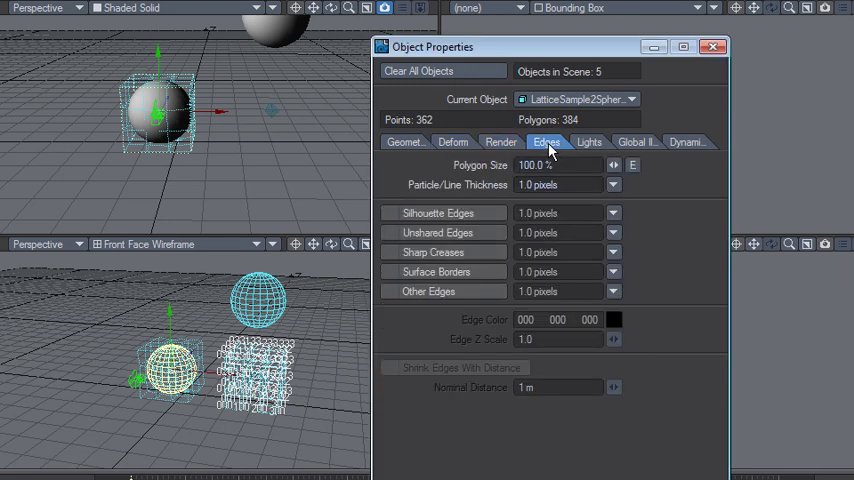
click(684, 141)
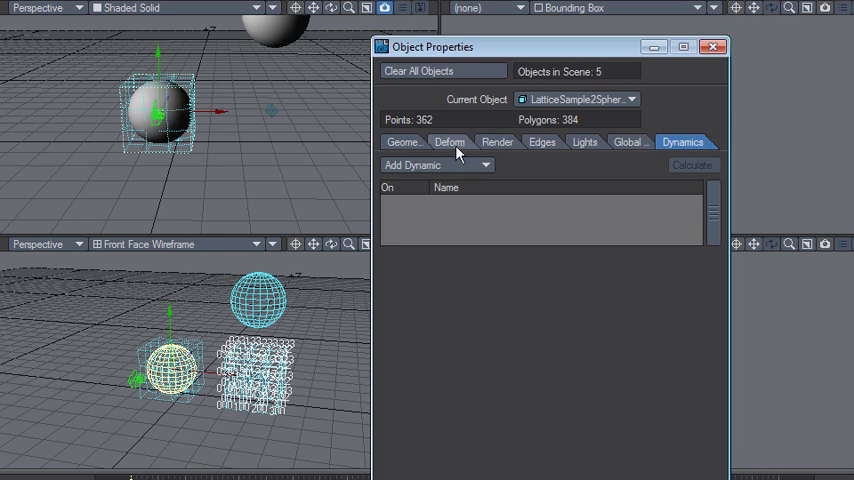
click(450, 141)
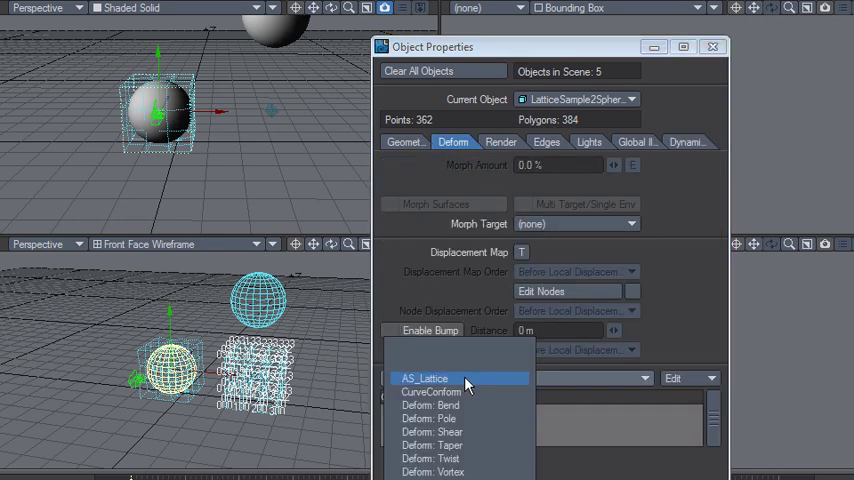
Add an AS_Lattice displacement and set Null_1 as its CPs holder
click(424, 378)
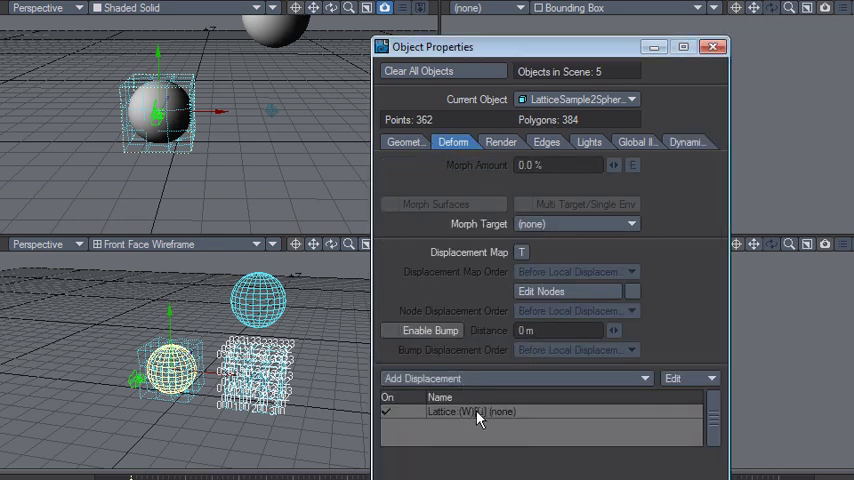
double_click(481, 420)
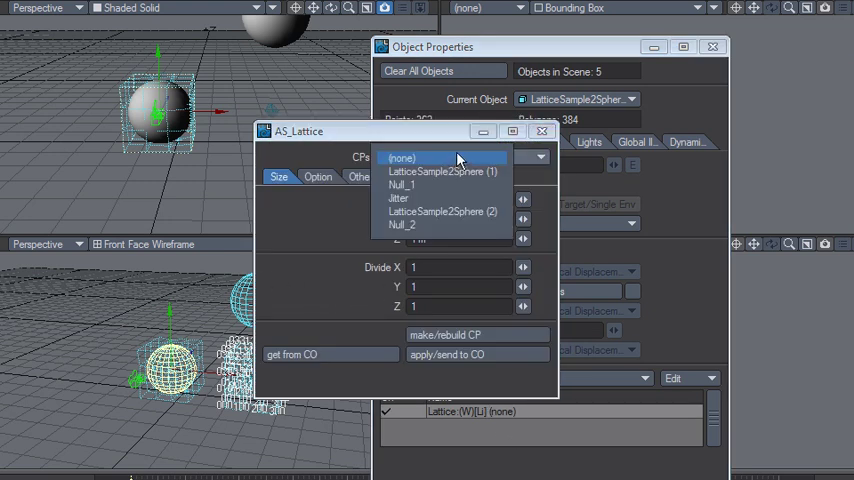
click(402, 184)
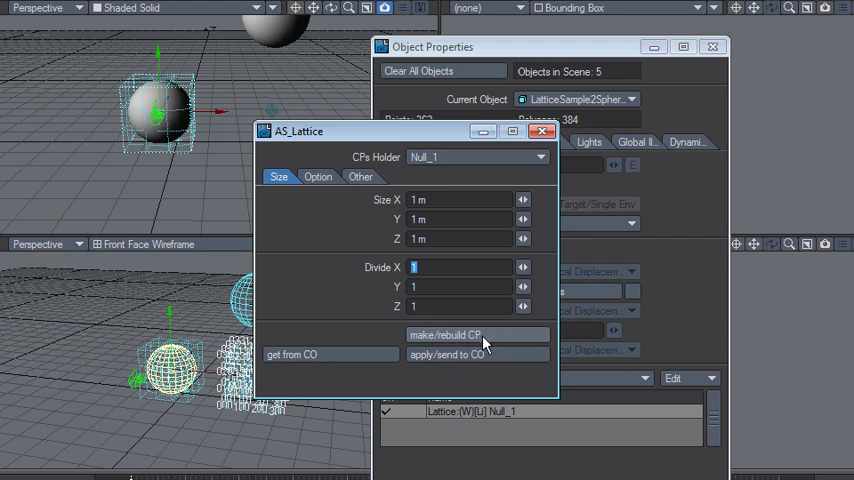
mouse_move(479, 345)
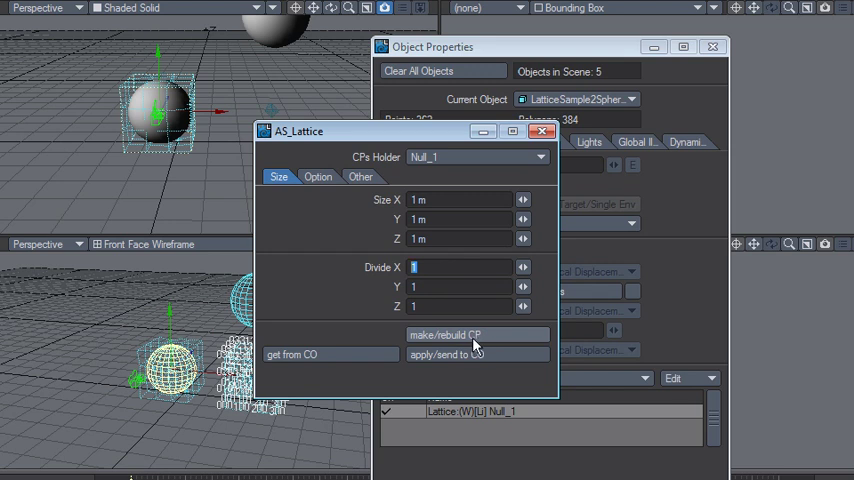
mouse_move(482, 345)
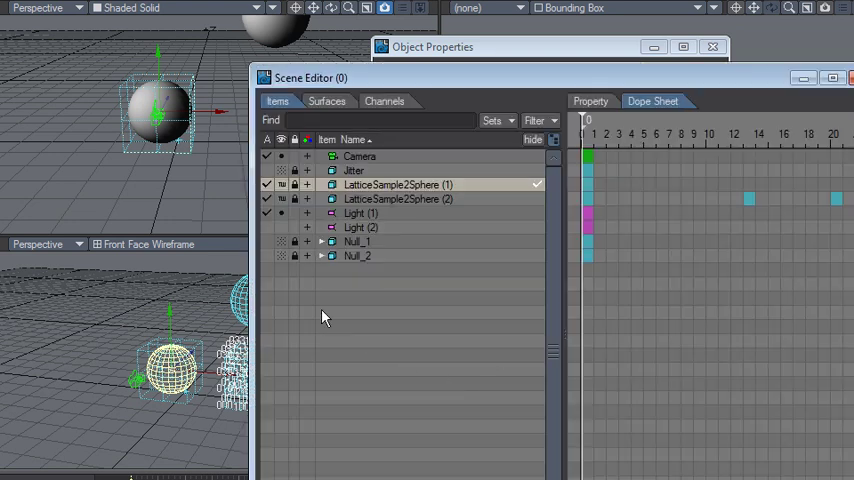
mouse_move(320, 256)
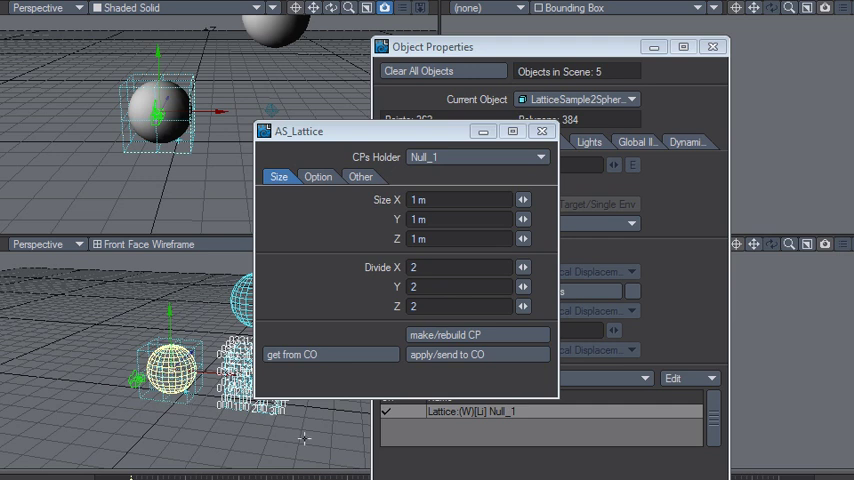
mouse_move(414, 386)
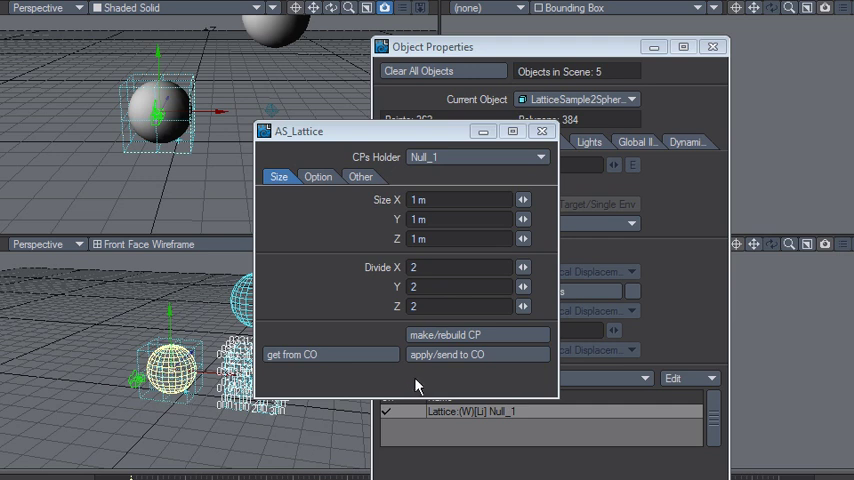
mouse_move(412, 393)
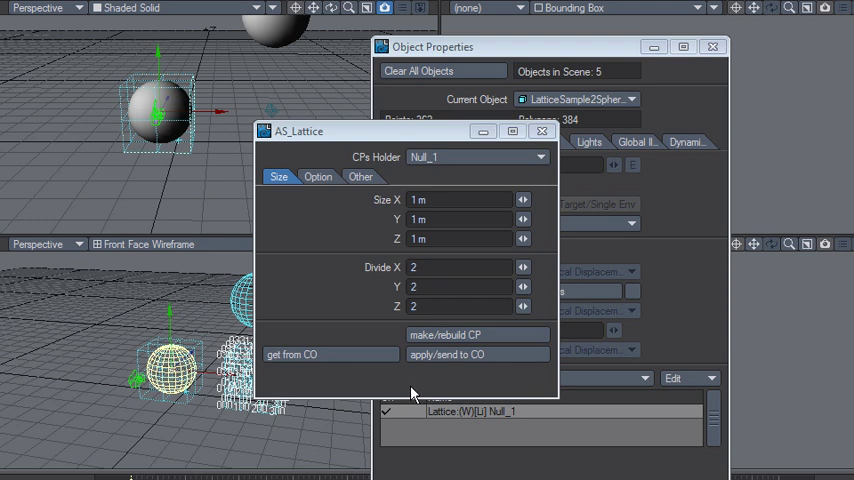
mouse_move(411, 404)
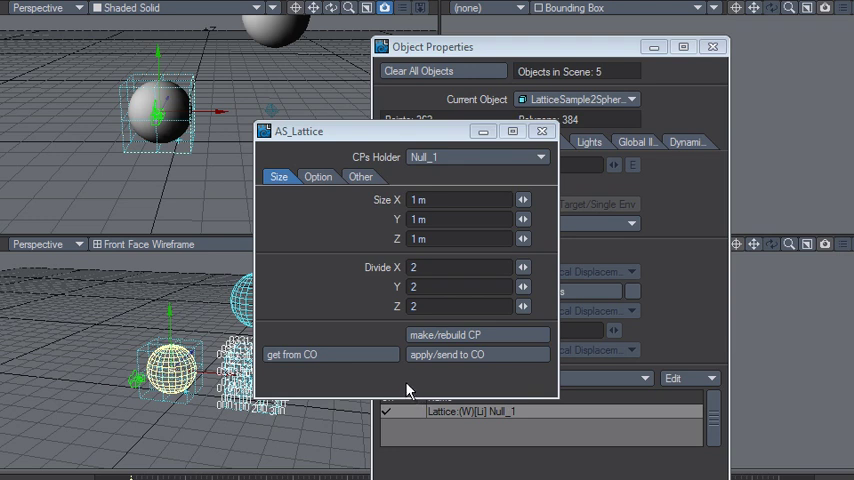
mouse_move(550, 270)
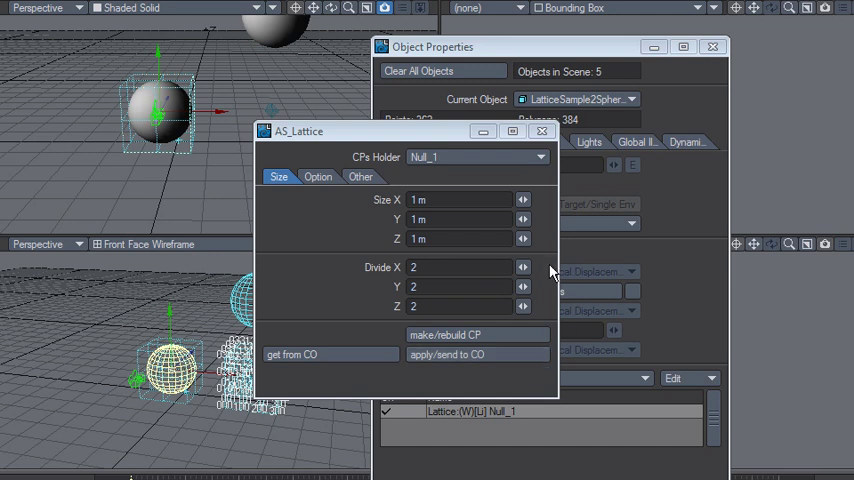
mouse_move(549, 274)
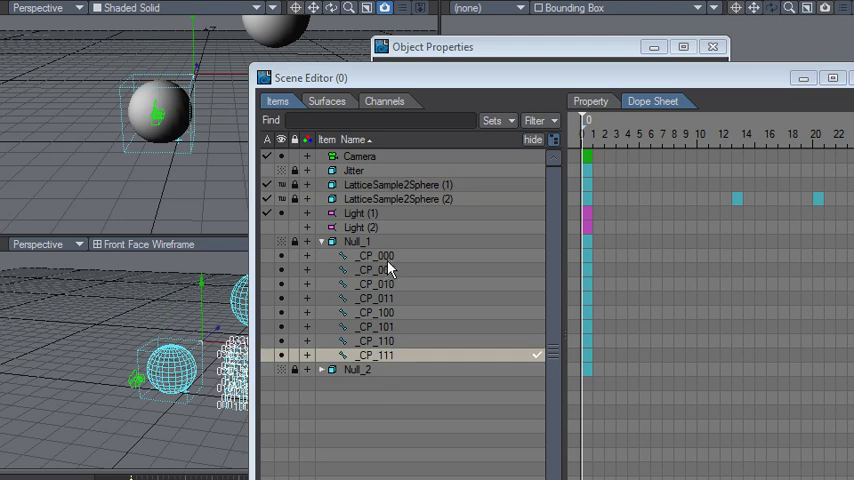
Expand Null_1 and select control points _CP_001, _CP_010, _CP_111 and _CP_000, then Null_1
click(322, 241)
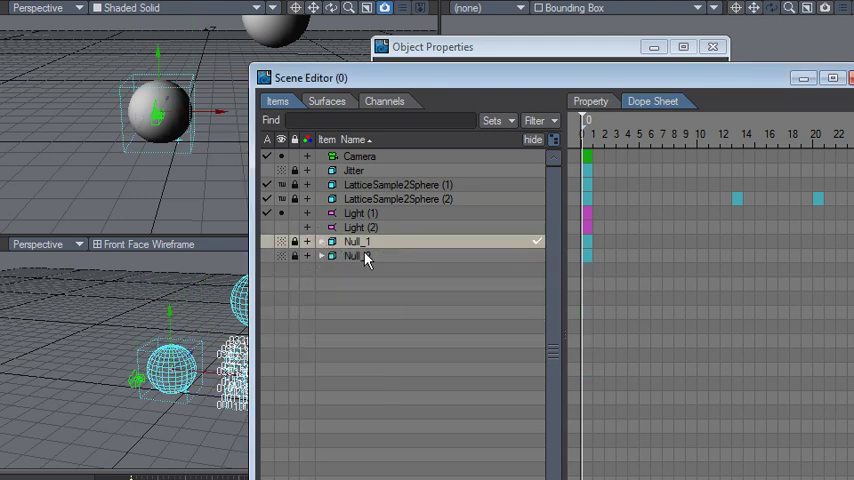
click(322, 241)
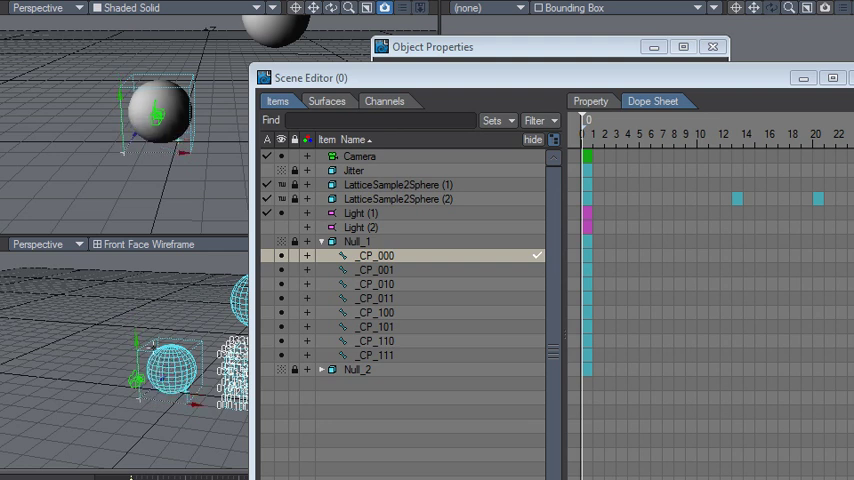
mouse_move(380, 242)
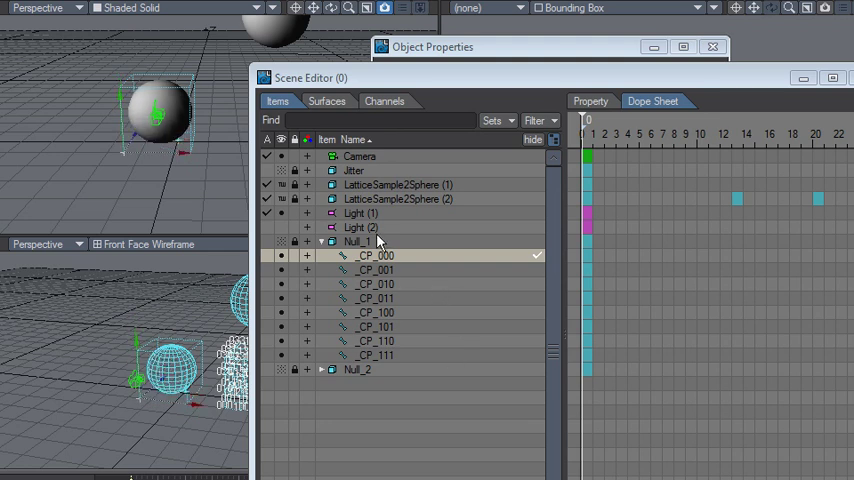
click(375, 269)
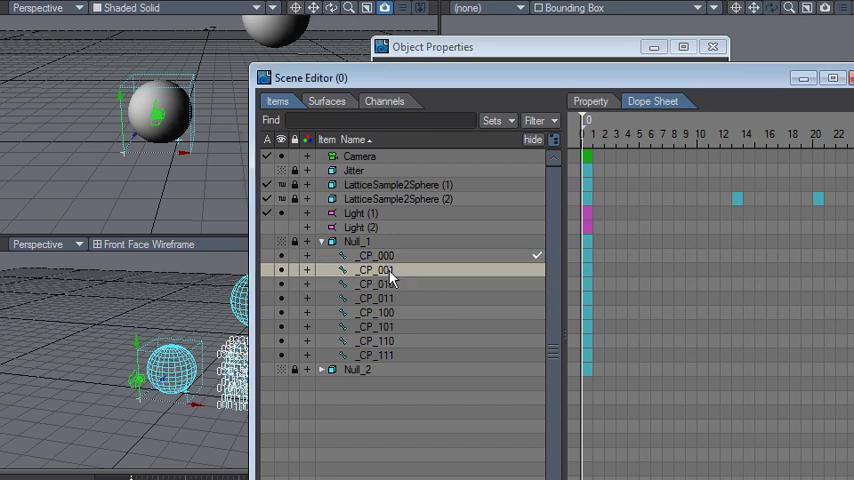
click(375, 284)
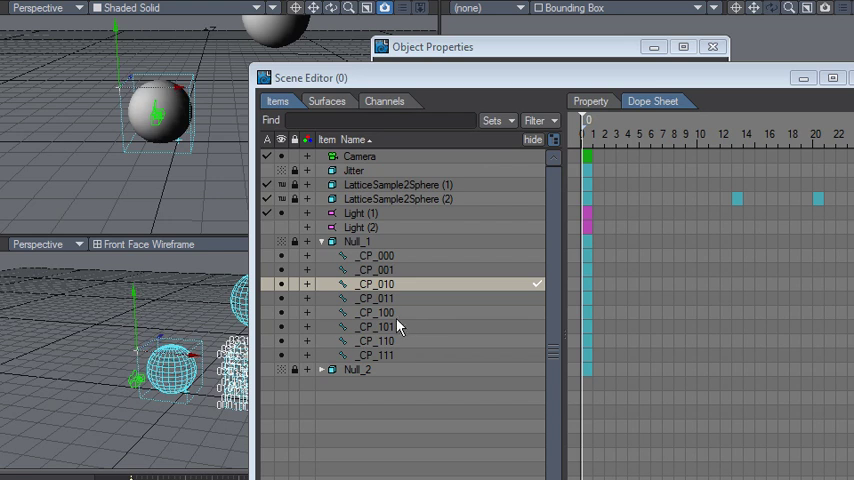
click(377, 355)
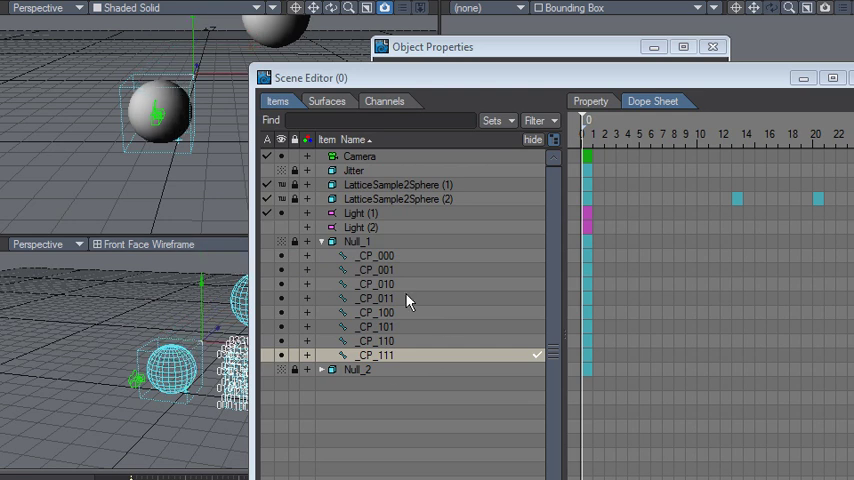
mouse_move(321, 246)
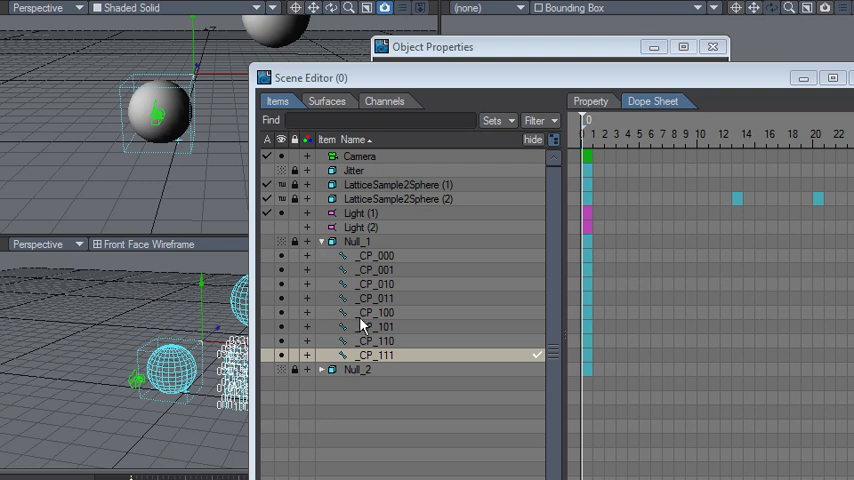
click(375, 255)
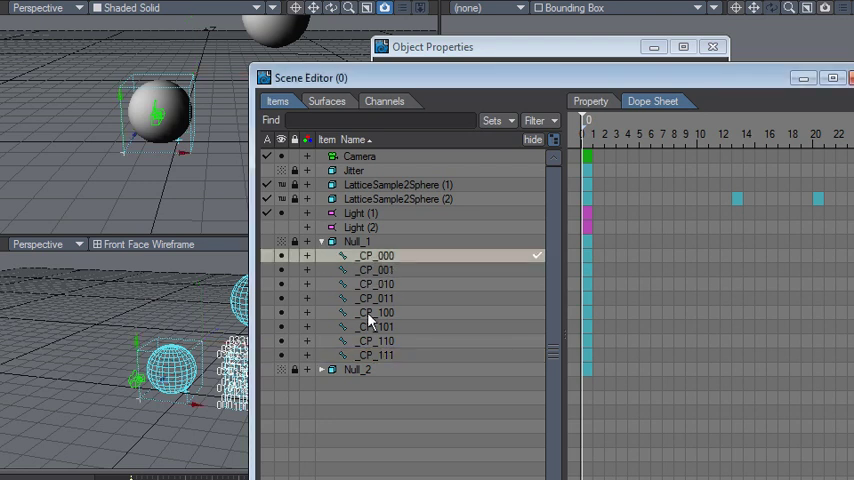
click(385, 355)
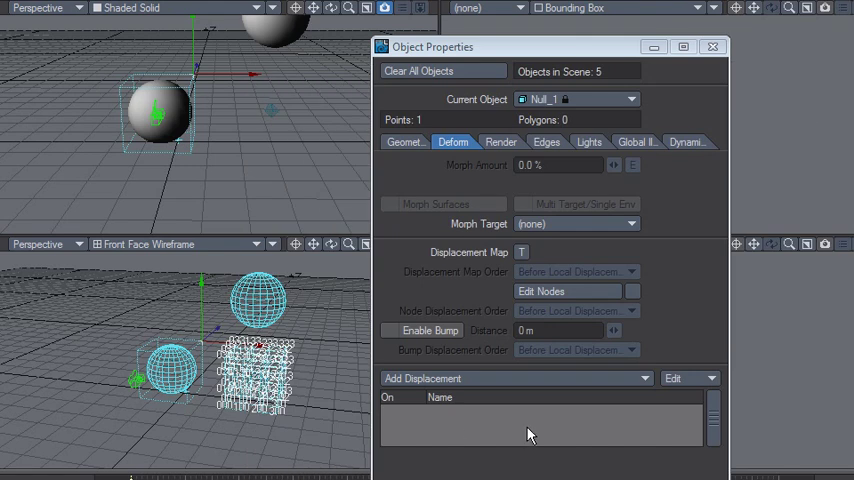
mouse_move(569, 94)
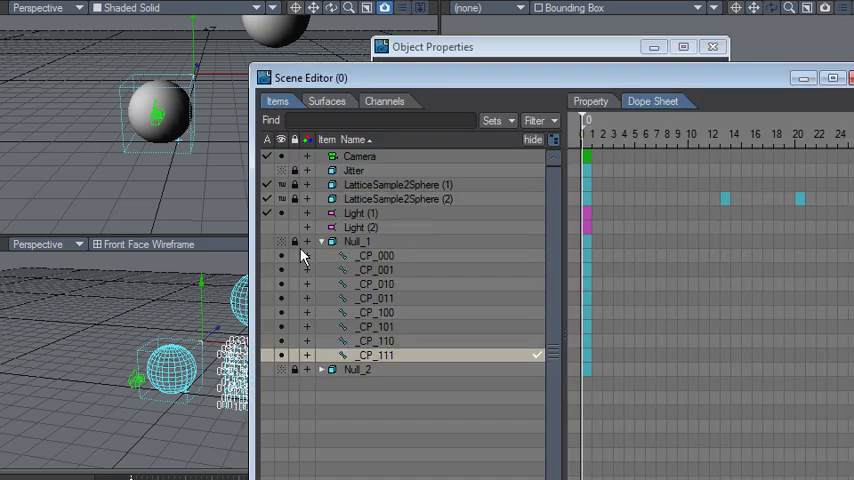
Close the Scene Editor and make LatticeSample2Sphere the current object again
click(321, 241)
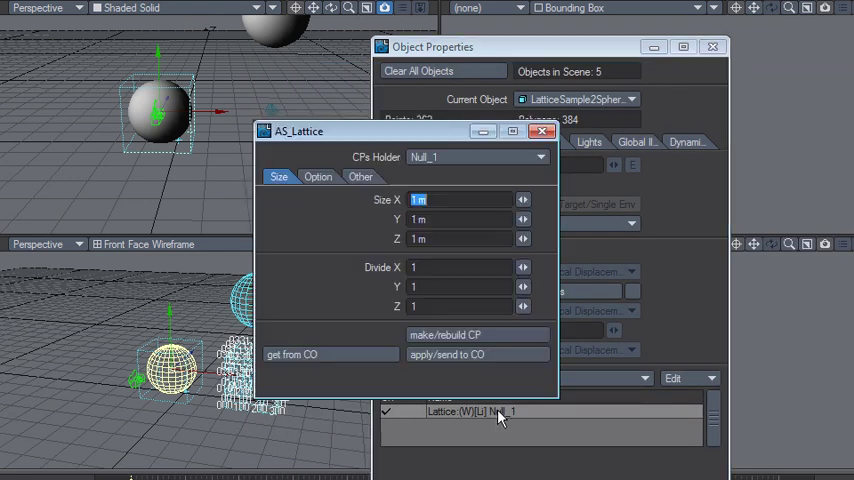
mouse_move(378, 200)
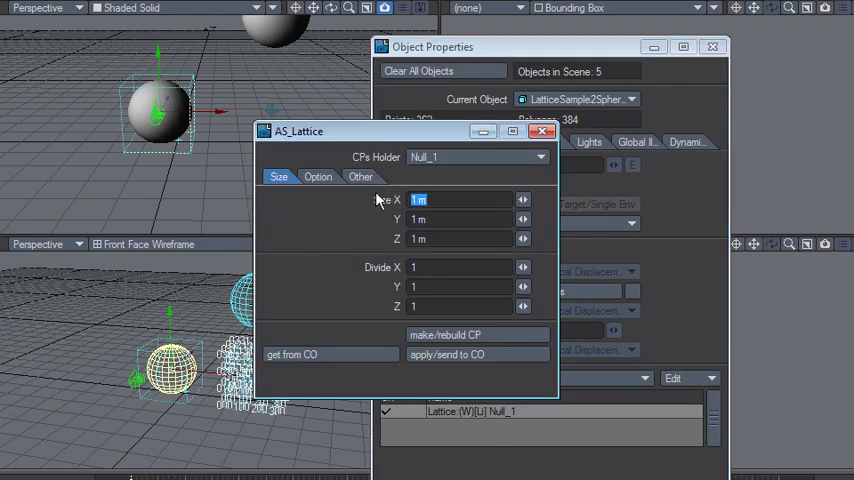